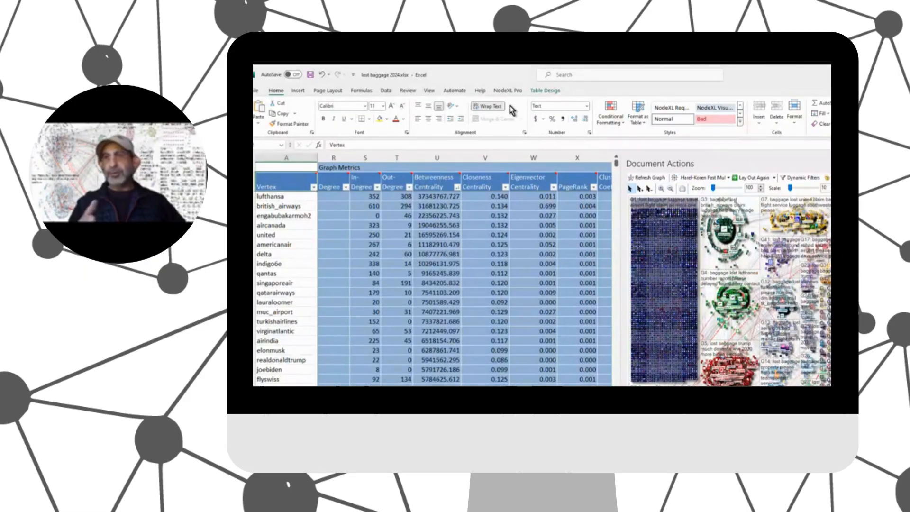
# Step: Show the NodeXL Pro Export menu with its list of export destinations
pyautogui.click(508, 90)
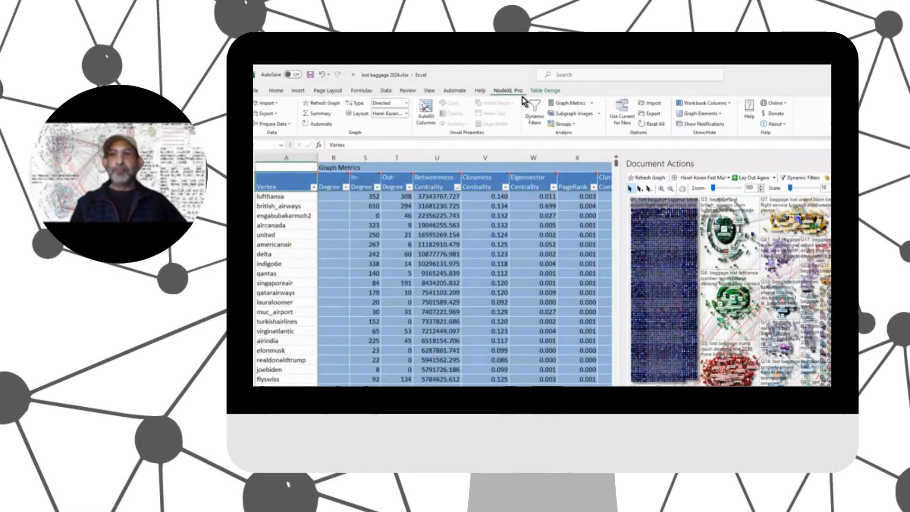
pyautogui.click(267, 114)
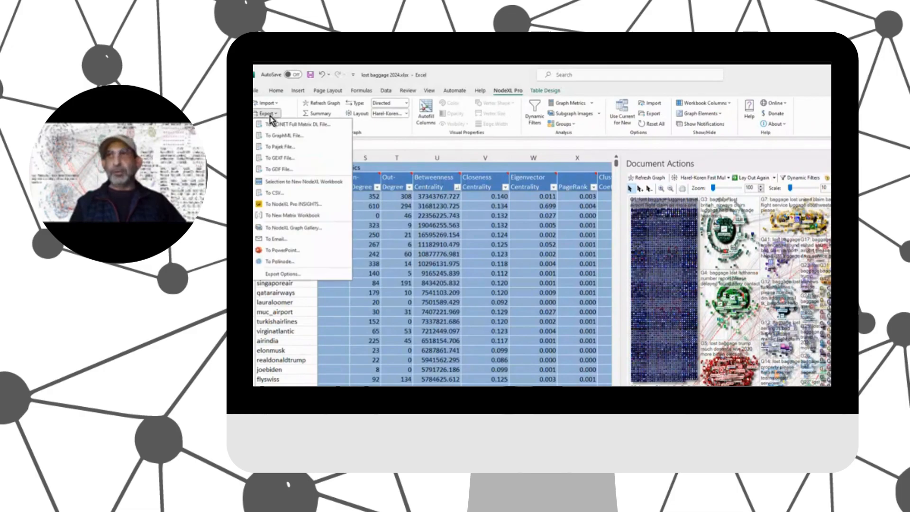
pyautogui.moveTo(293, 204)
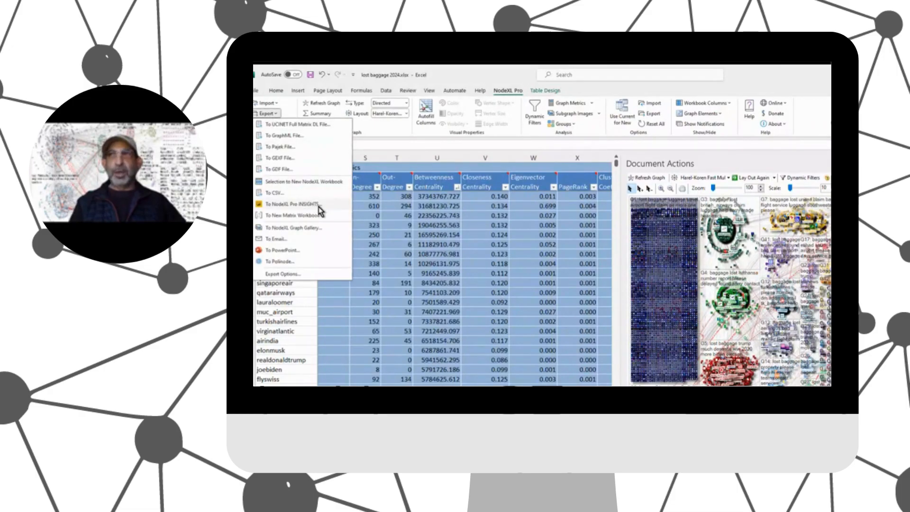
# Step: Export the network to NodeXL Pro INSIGHTS and submit the account login password
pyautogui.click(296, 204)
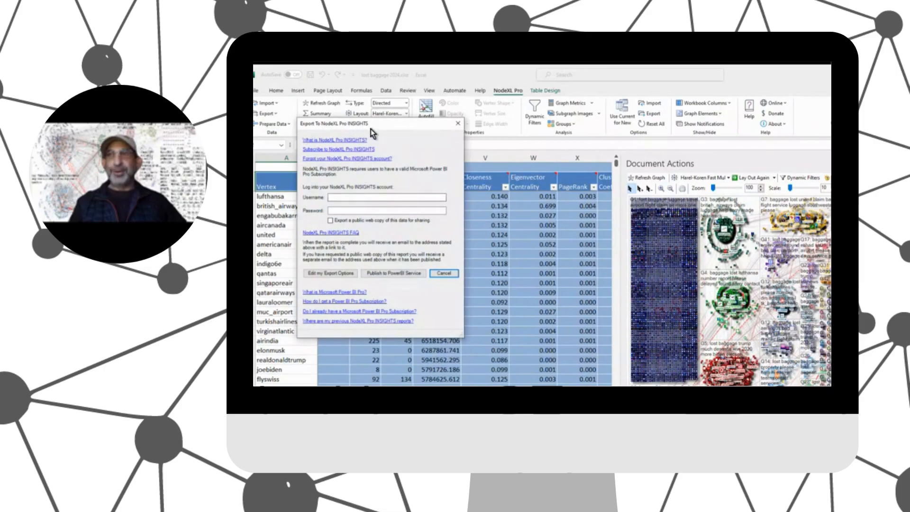
pyautogui.moveTo(334, 124); pyautogui.dragTo(445, 159)
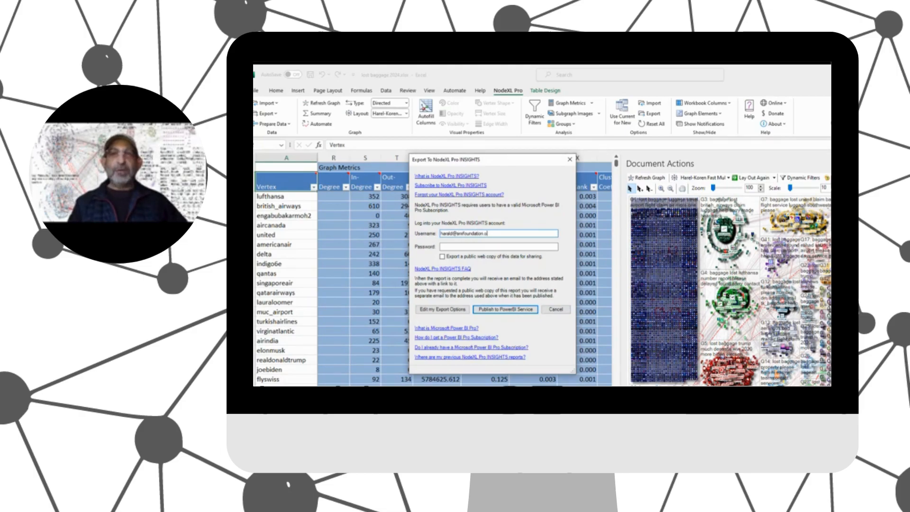
pyautogui.write('password')
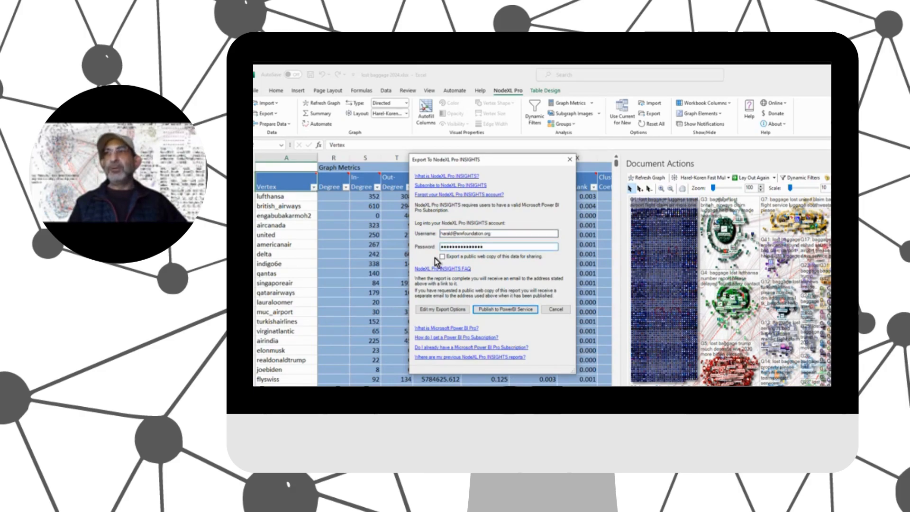
pyautogui.click(443, 257)
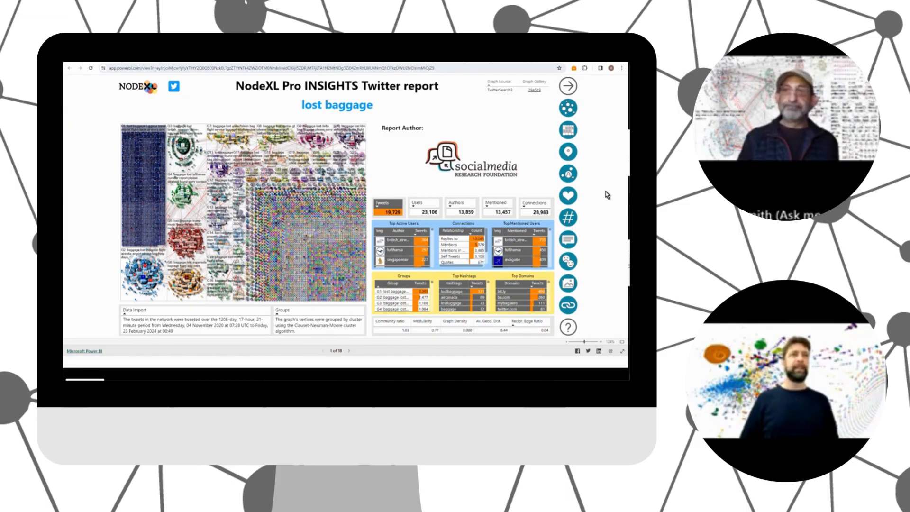
pyautogui.moveTo(65, 252)
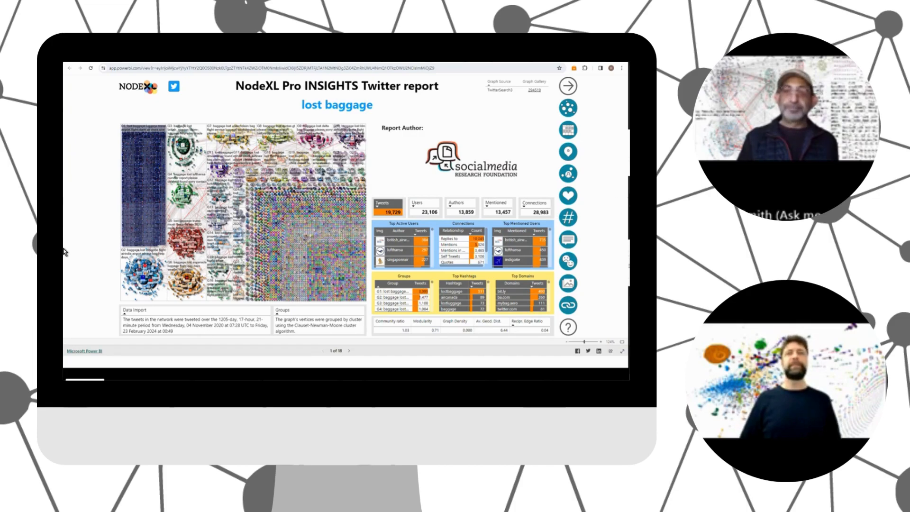
pyautogui.moveTo(370, 211)
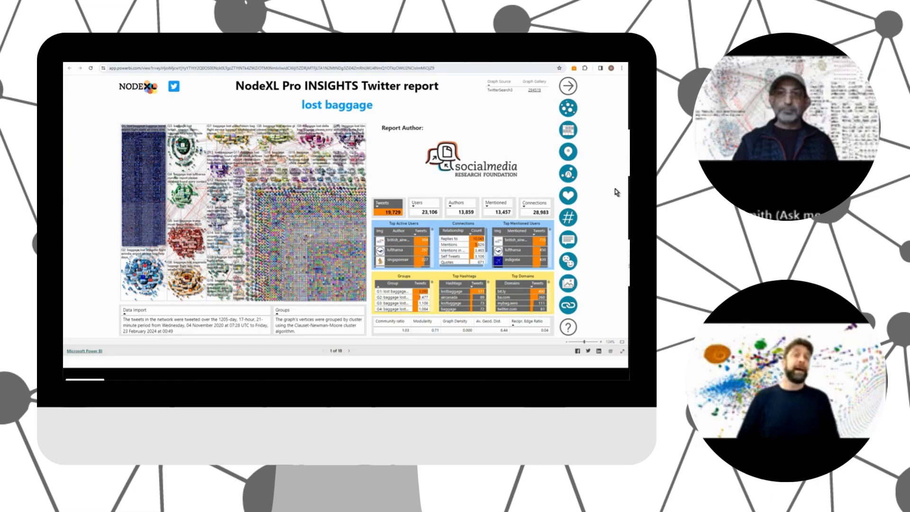
pyautogui.moveTo(568, 108)
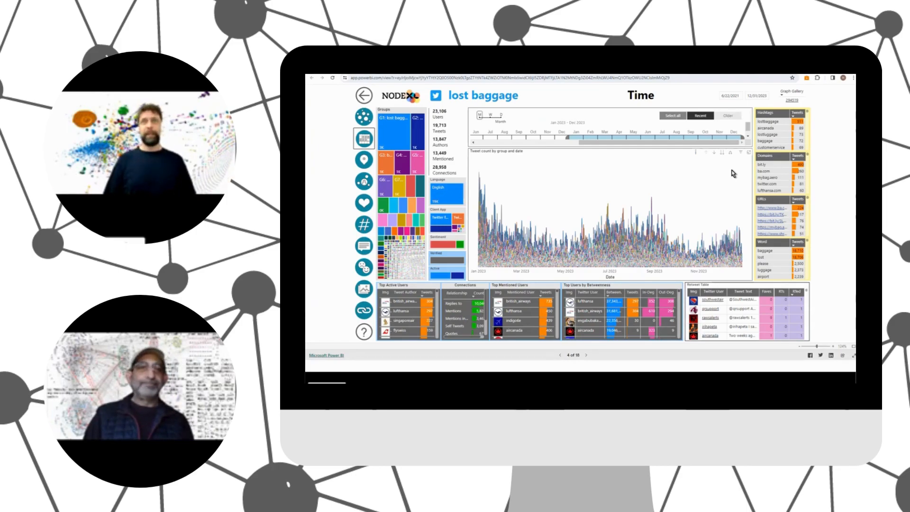
pyautogui.moveTo(706, 190)
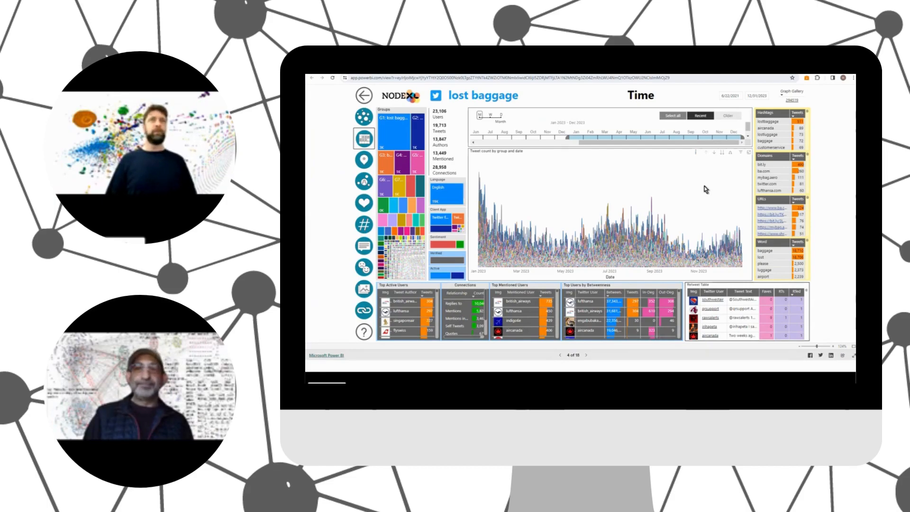
pyautogui.moveTo(707, 145)
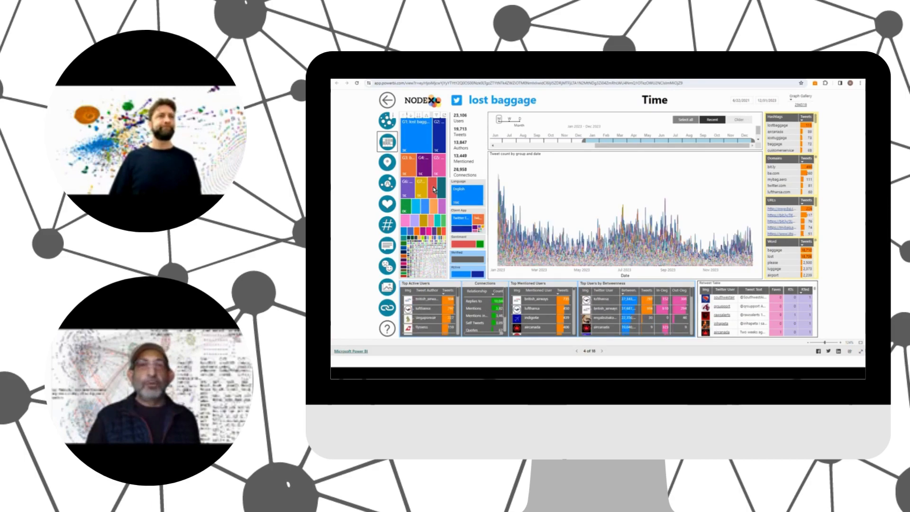
pyautogui.moveTo(387, 141)
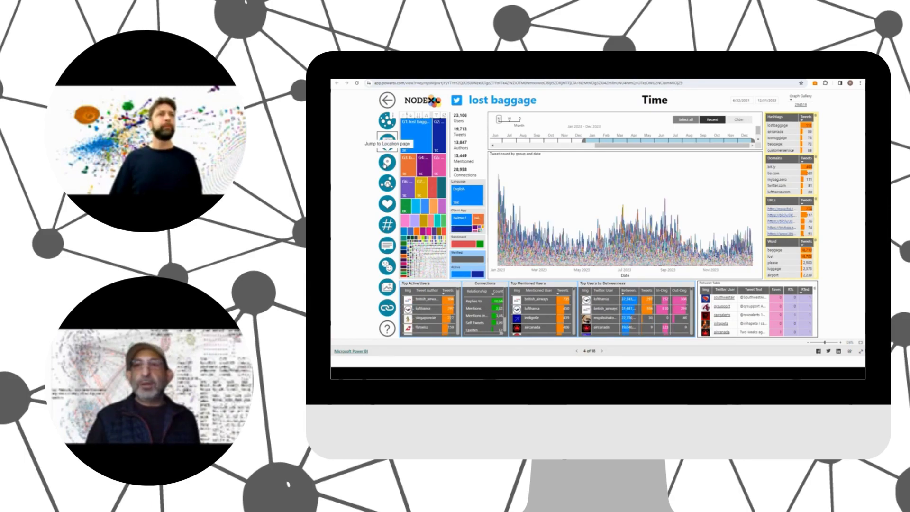
# Step: Go to the Location page of the INSIGHTS report
pyautogui.click(387, 162)
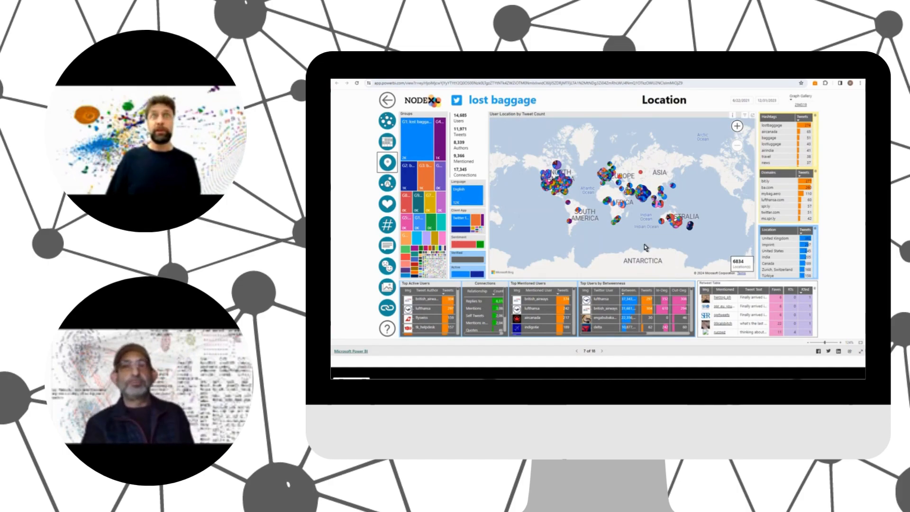
pyautogui.moveTo(644, 243)
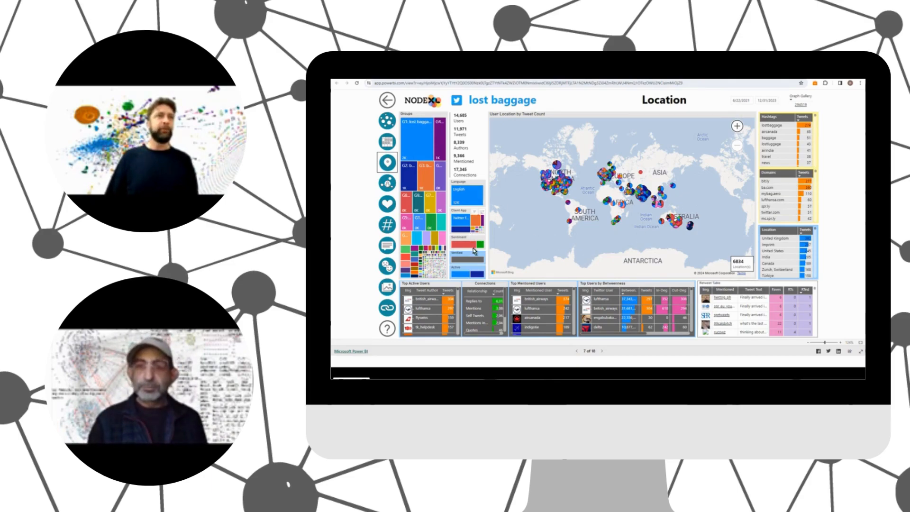
pyautogui.moveTo(412, 165)
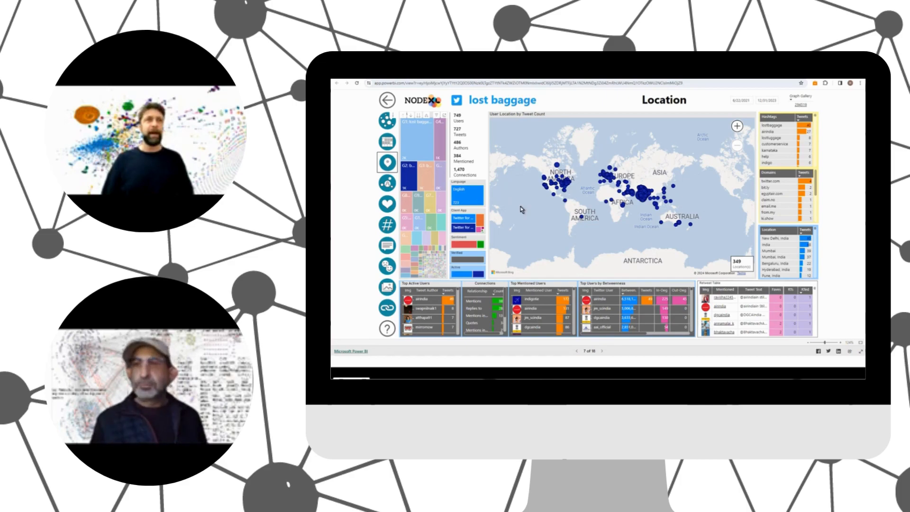
pyautogui.moveTo(533, 221)
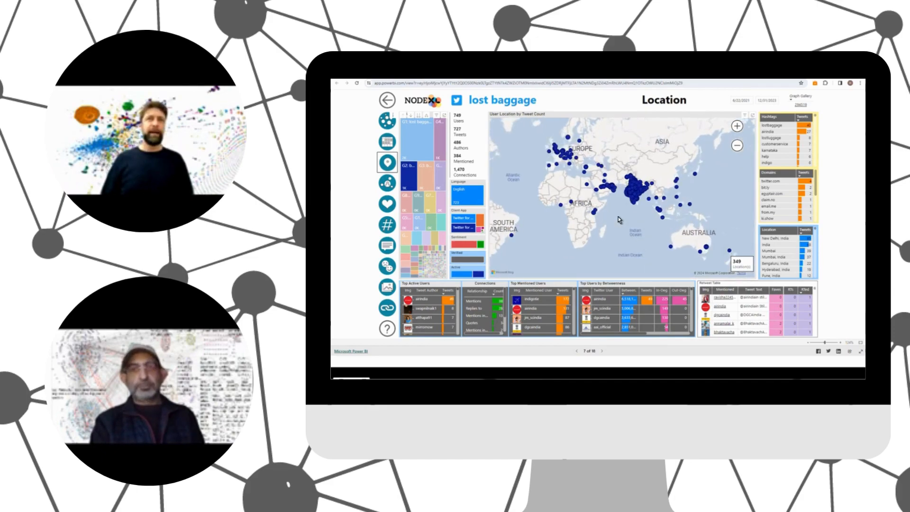
# Step: Zoom the map toward India, then filter the Location page to British Airways
pyautogui.click(737, 126)
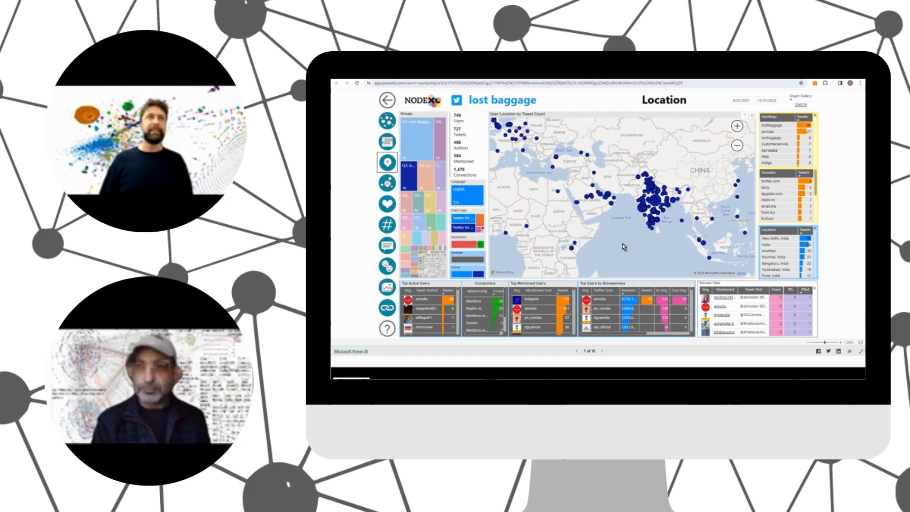
pyautogui.moveTo(450, 177)
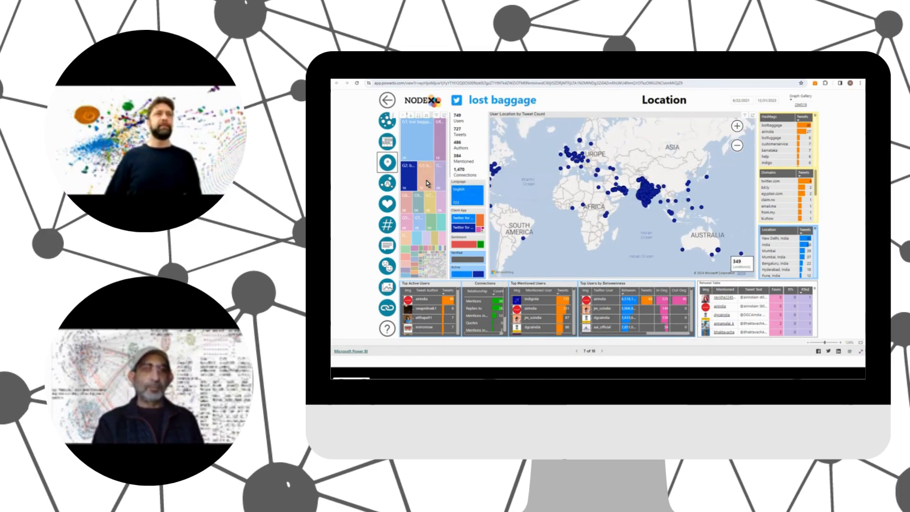
pyautogui.click(409, 171)
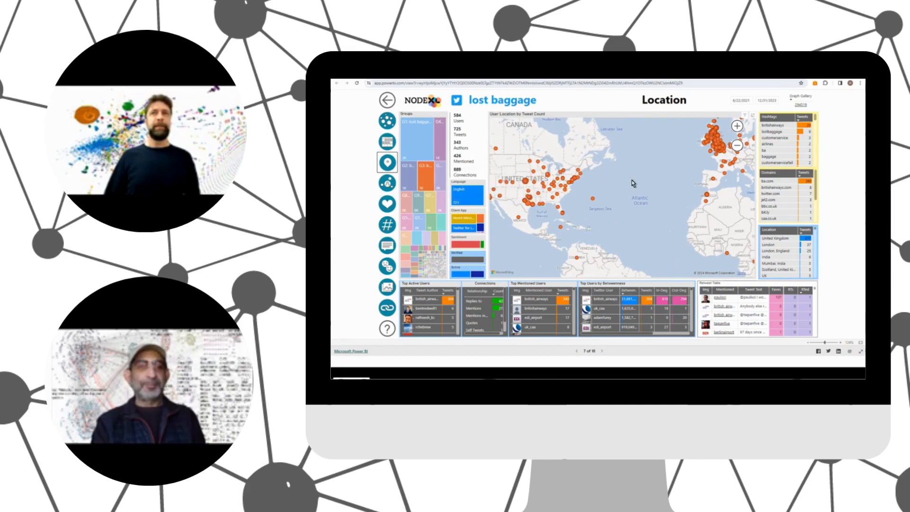
# Step: Map tweet locations for qantas, then delta, and go to the Sentiment page
pyautogui.click(736, 145)
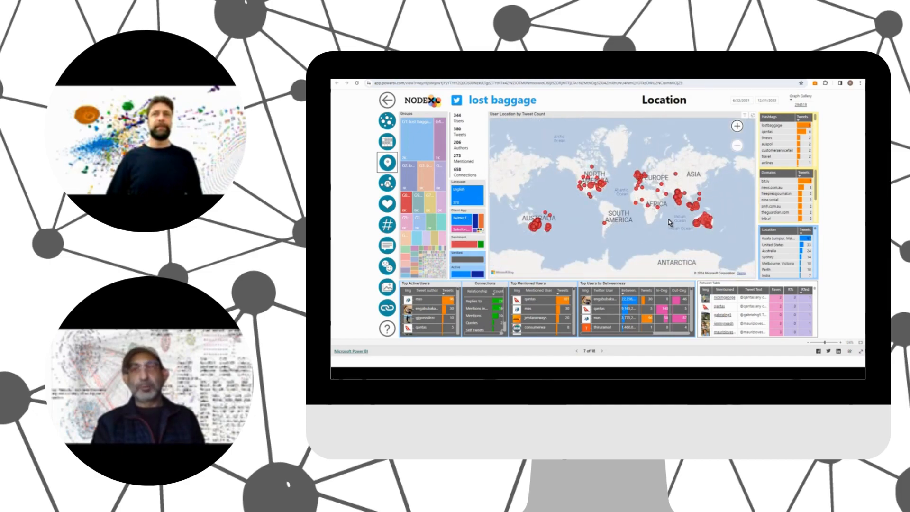
pyautogui.click(737, 126)
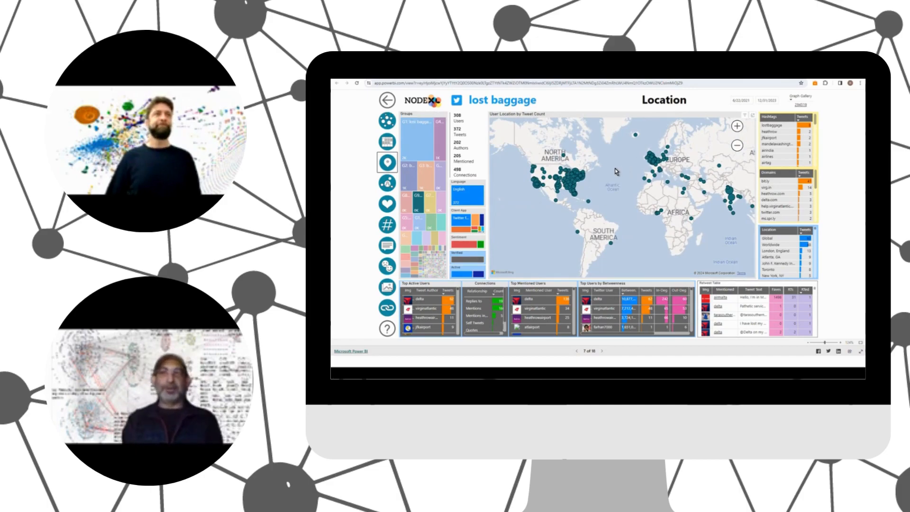
pyautogui.moveTo(617, 168)
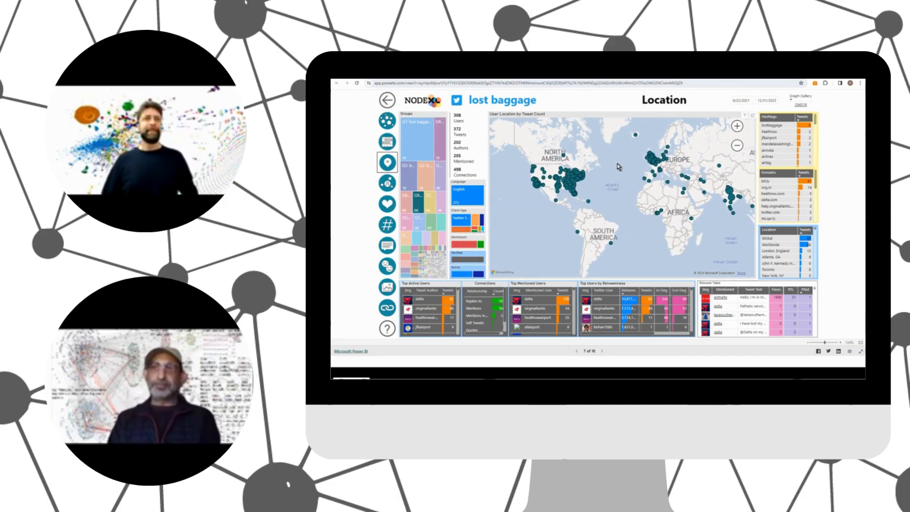
pyautogui.moveTo(419, 203)
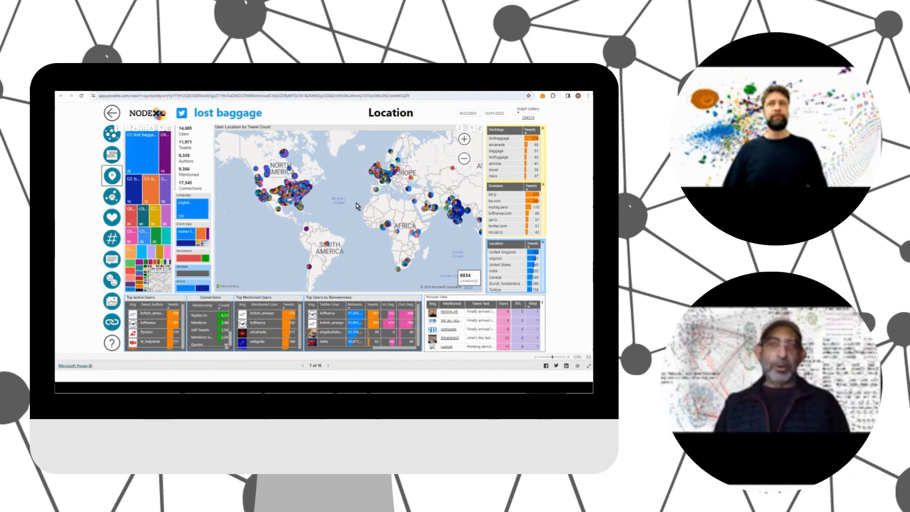
pyautogui.click(464, 158)
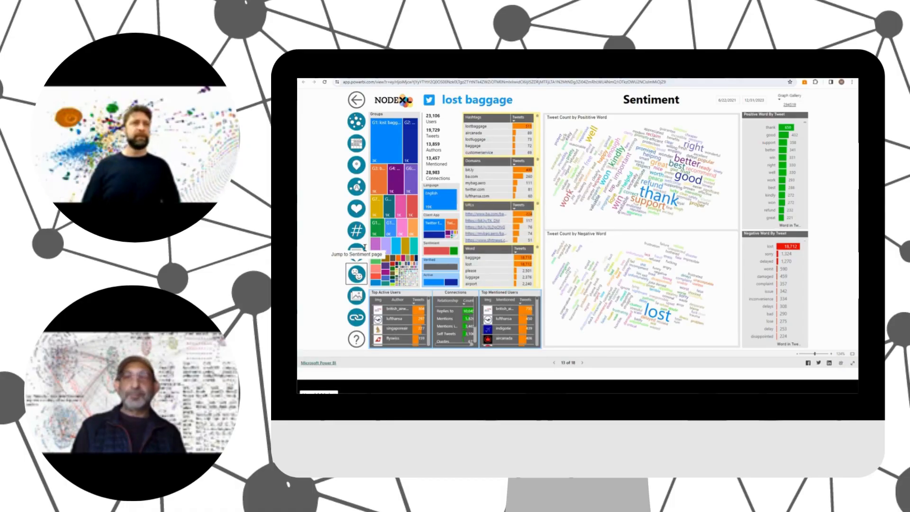
pyautogui.moveTo(331, 196)
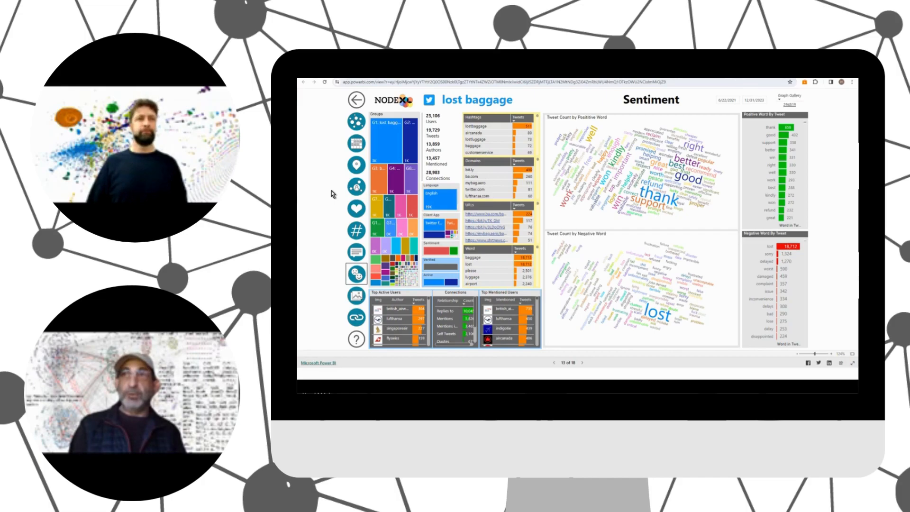
pyautogui.moveTo(331, 195)
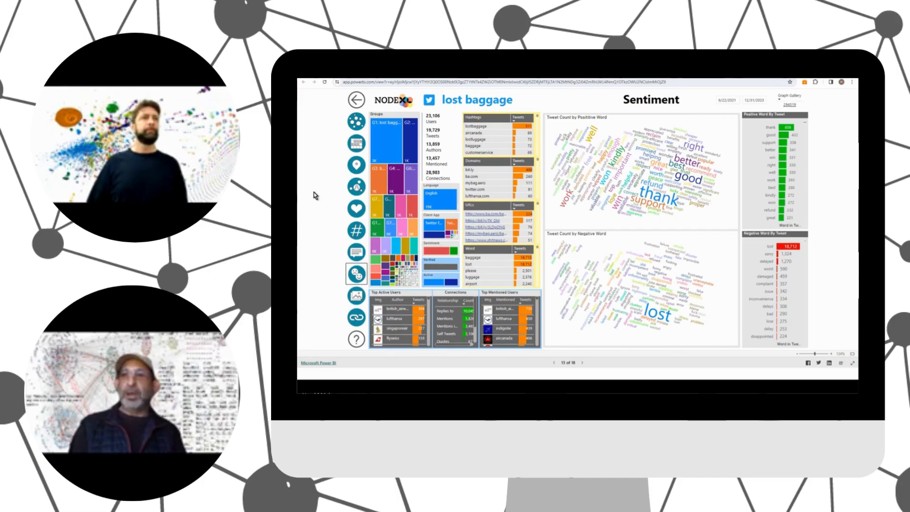
pyautogui.moveTo(328, 318)
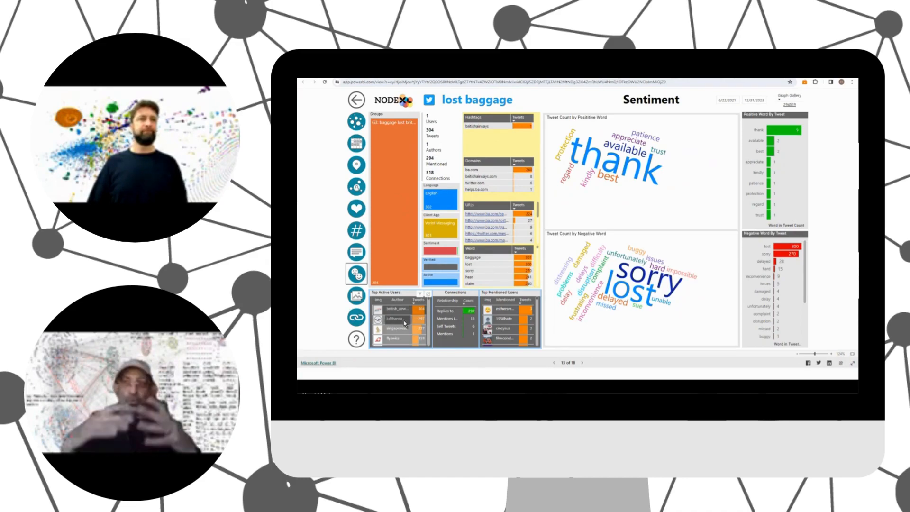
# Step: Filter the sentiment word clouds to Lufthansa, then back to British Airways
pyautogui.click(398, 318)
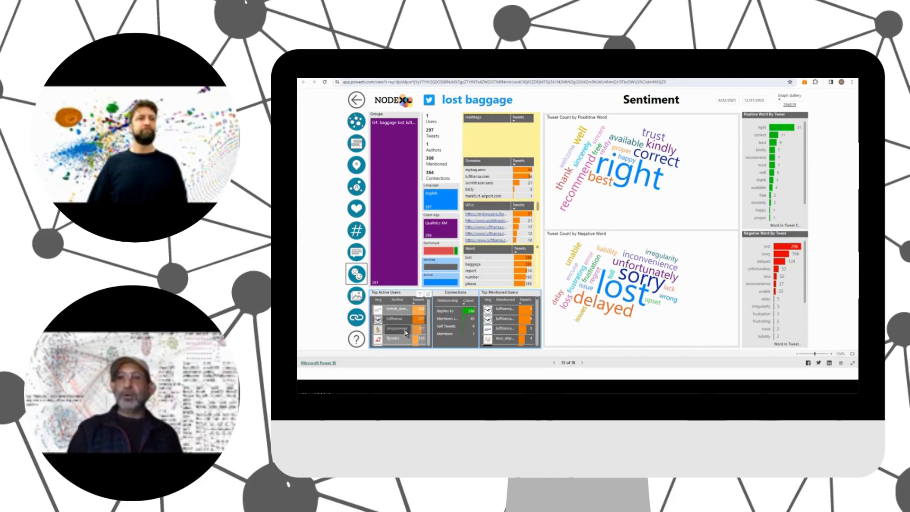
pyautogui.click(394, 122)
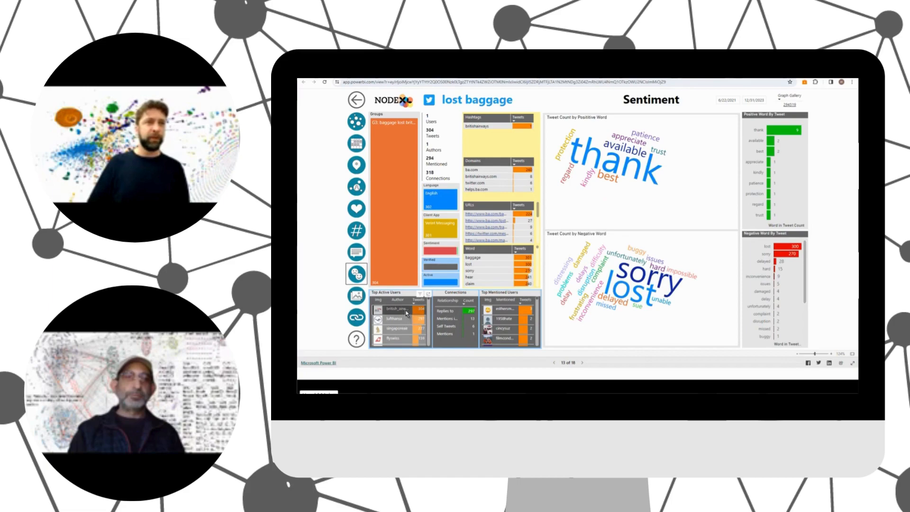
# Step: Show the action list for british_airways in Top Active Users
pyautogui.rightClick(405, 309)
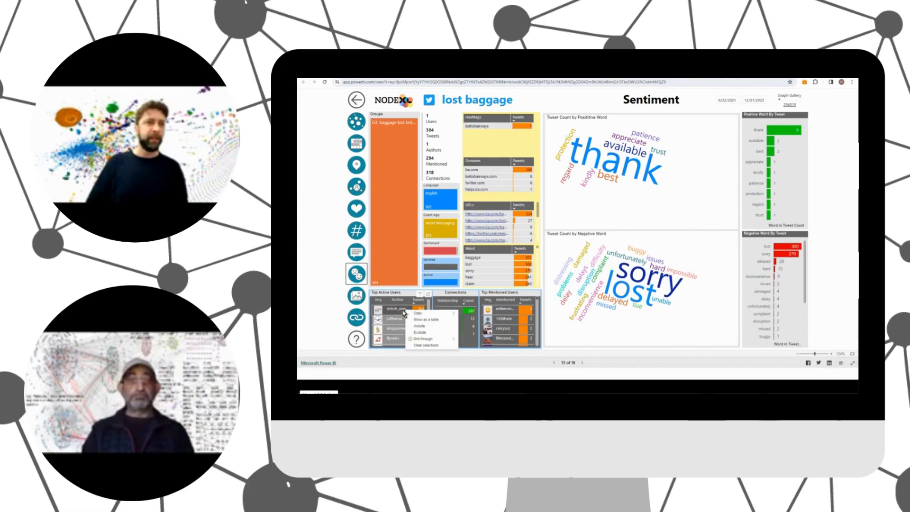
pyautogui.moveTo(425, 339)
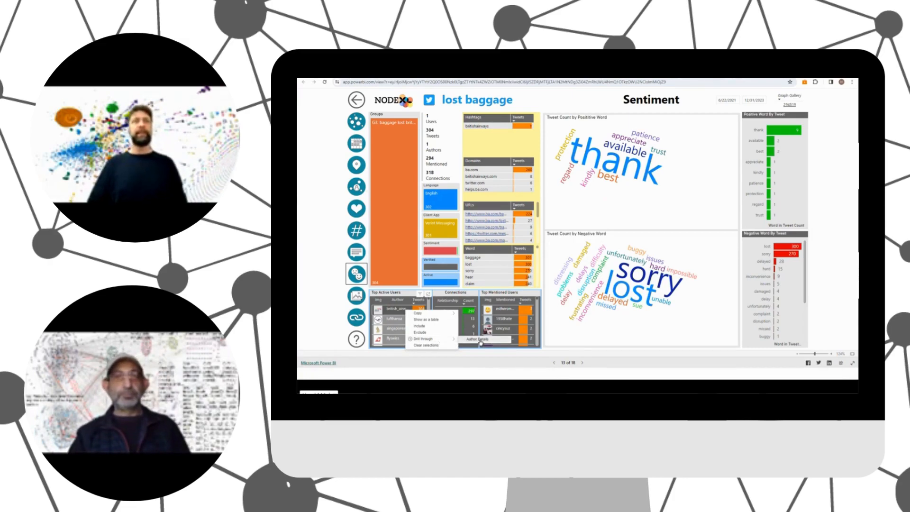
# Step: Drill through to british_airways' Author Details and scroll through its tweets
pyautogui.click(478, 338)
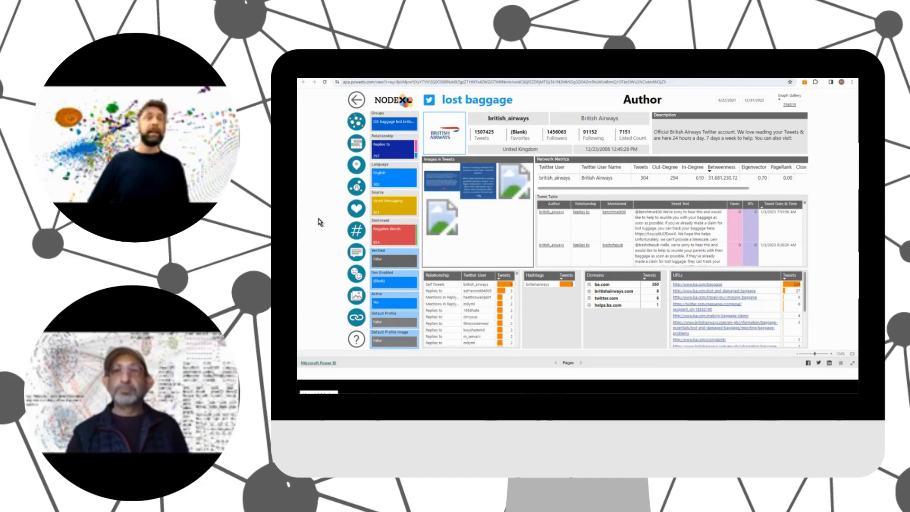
pyautogui.moveTo(300, 229)
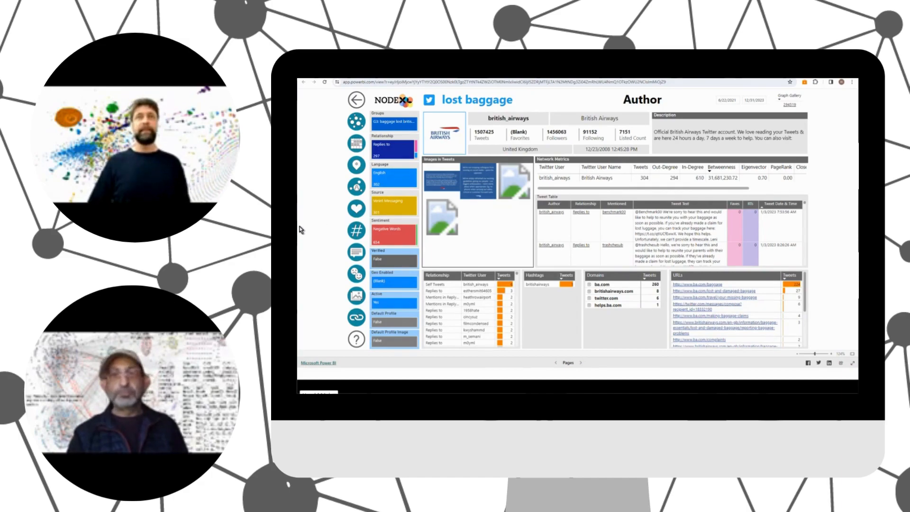
pyautogui.moveTo(696, 197)
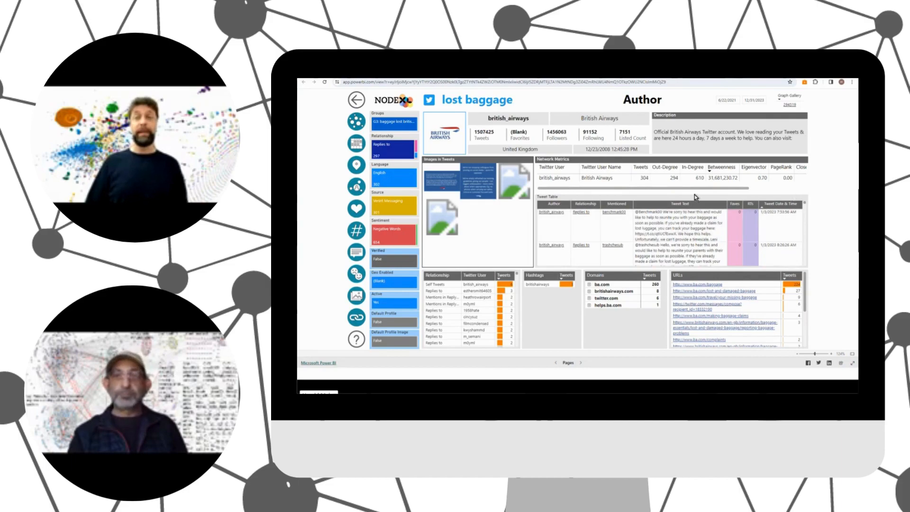
pyautogui.scroll(-3)
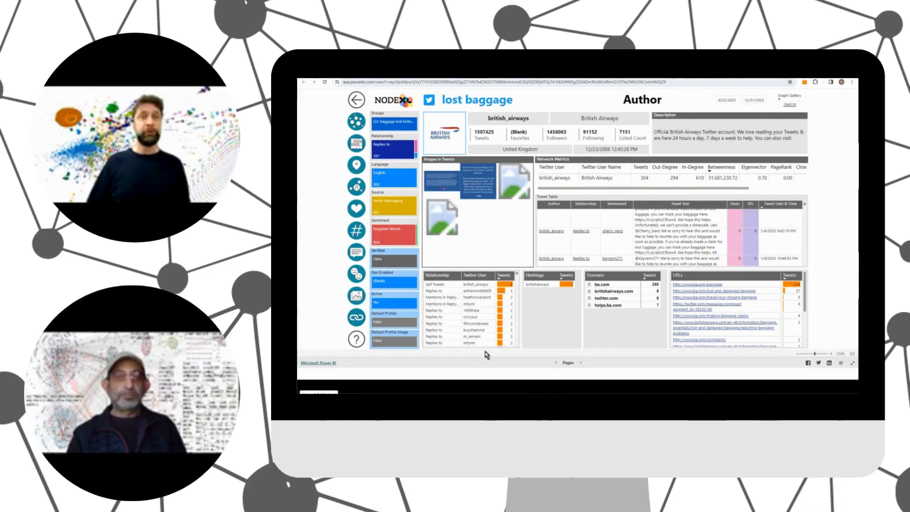
pyautogui.moveTo(691, 357)
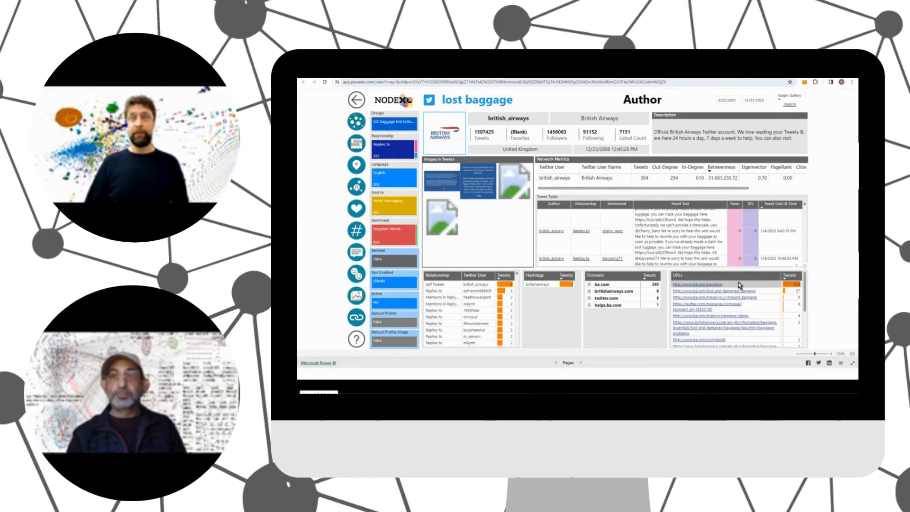
pyautogui.moveTo(823, 286)
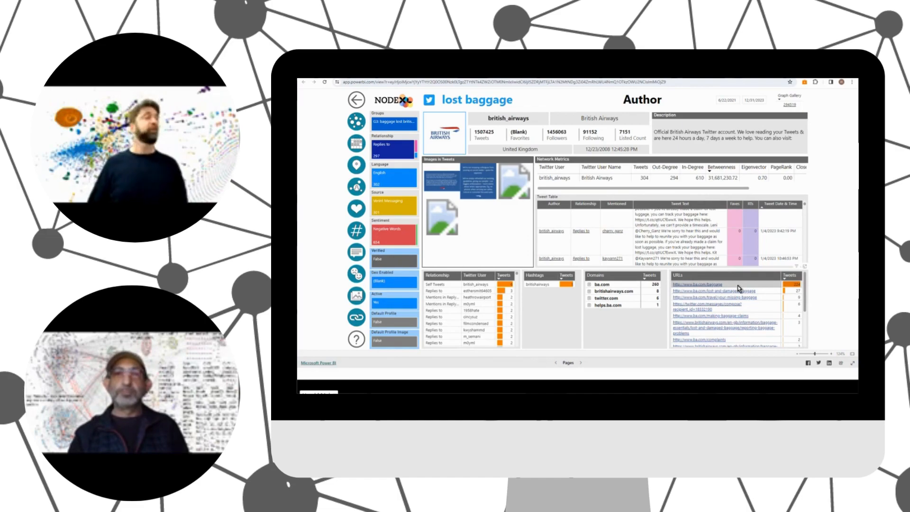
pyautogui.moveTo(700, 284)
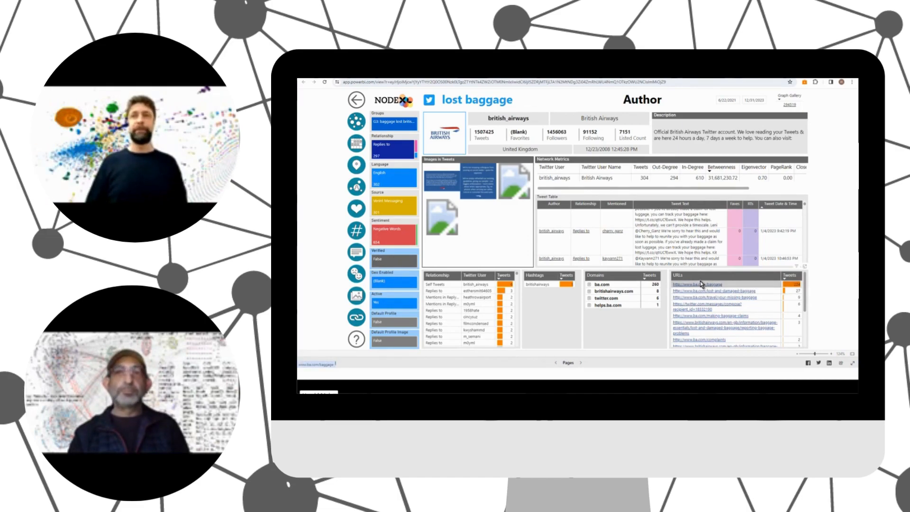
pyautogui.moveTo(714, 286)
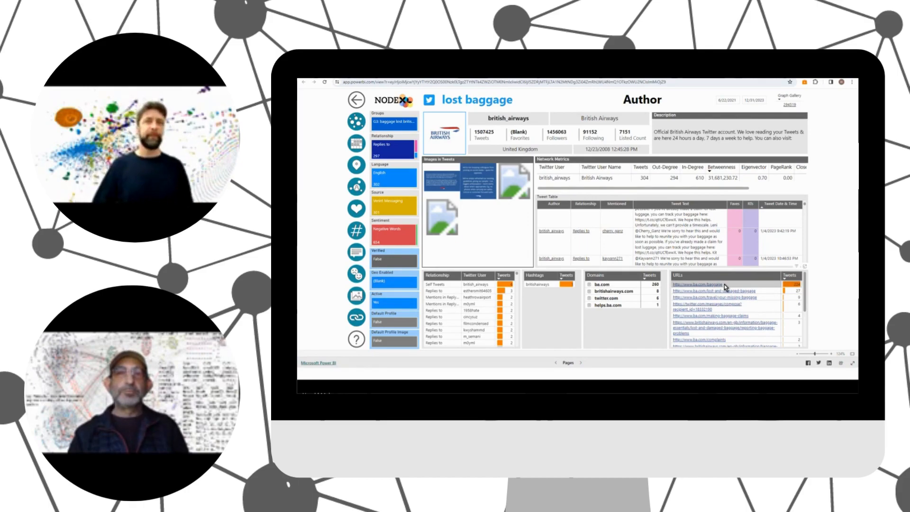
pyautogui.moveTo(356, 100)
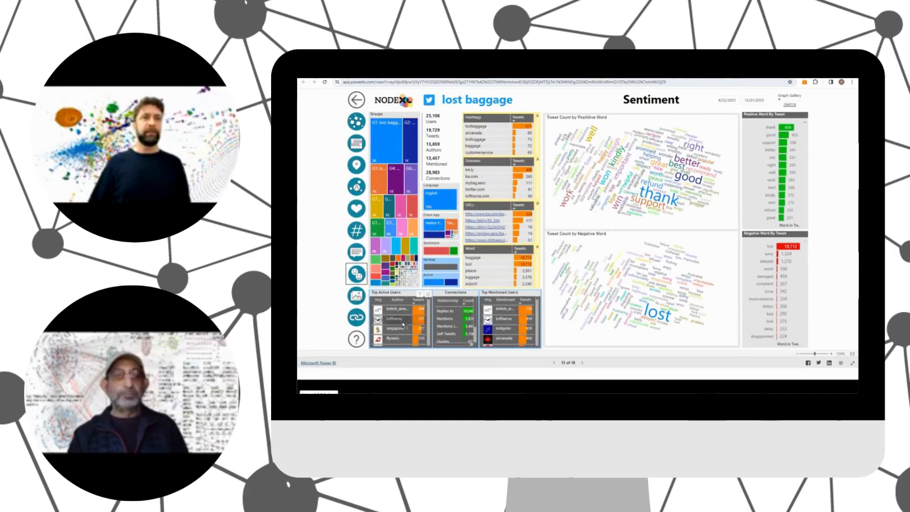
# Step: Drill through from lufthansa in Top Active Users to its Author Details
pyautogui.rightClick(396, 318)
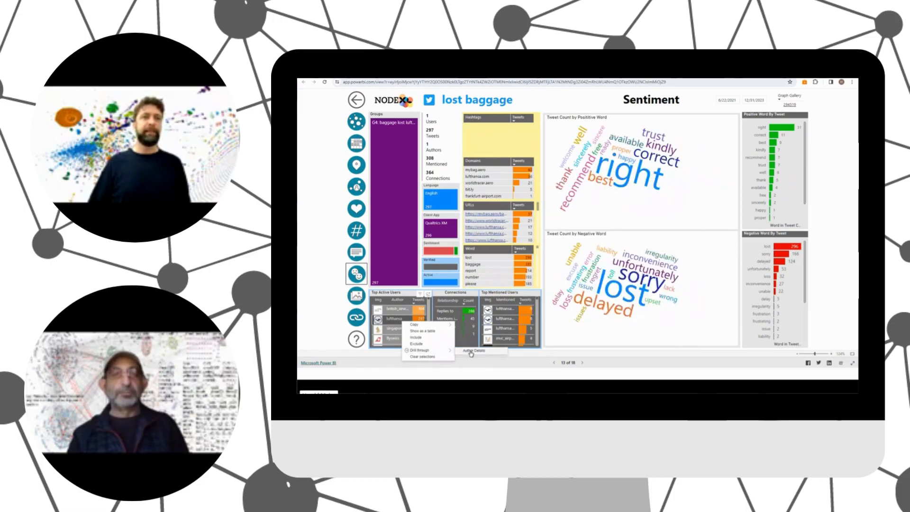
pyautogui.click(474, 350)
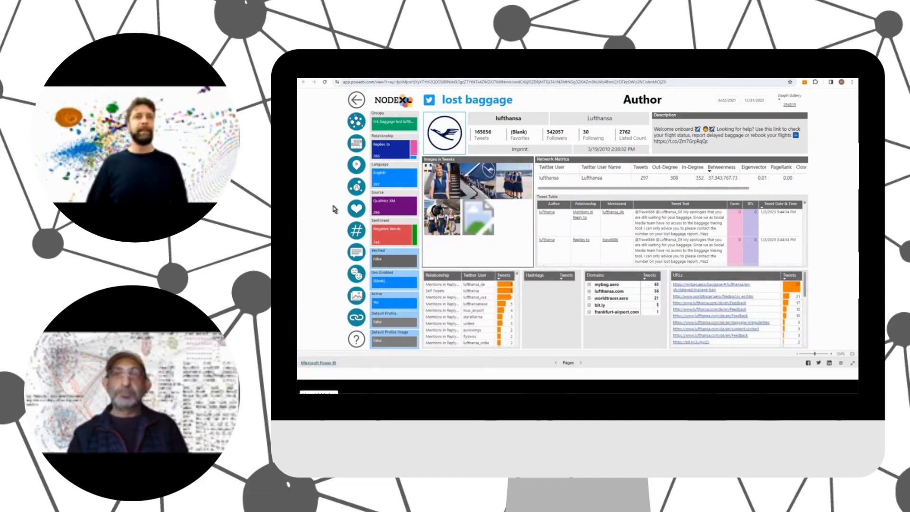
pyautogui.moveTo(298, 207)
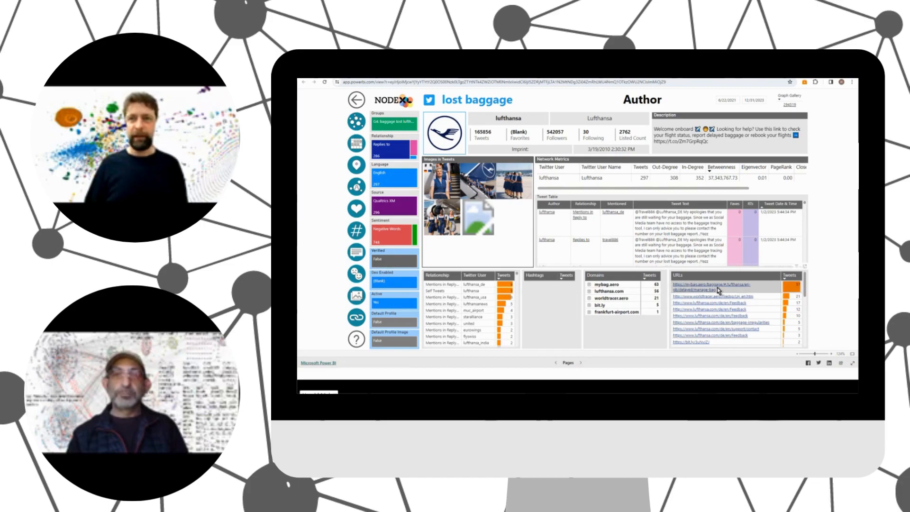
pyautogui.moveTo(714, 285)
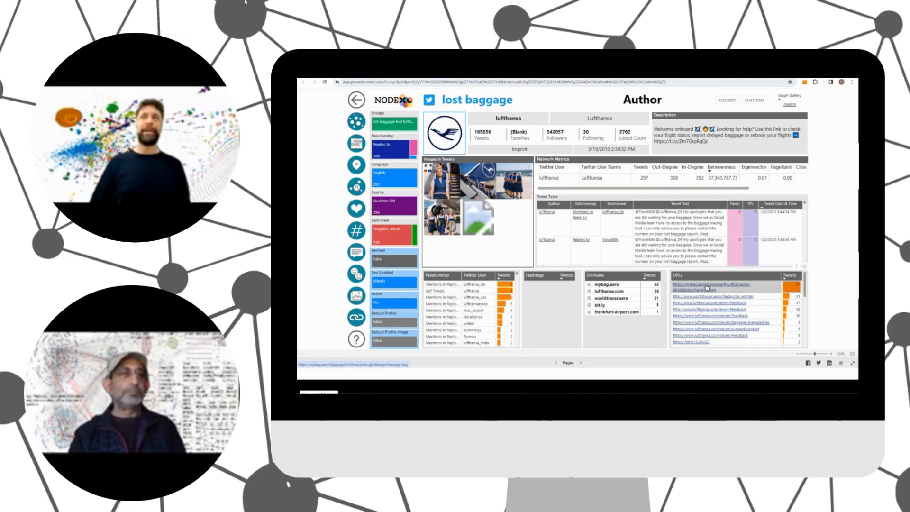
pyautogui.moveTo(826, 281)
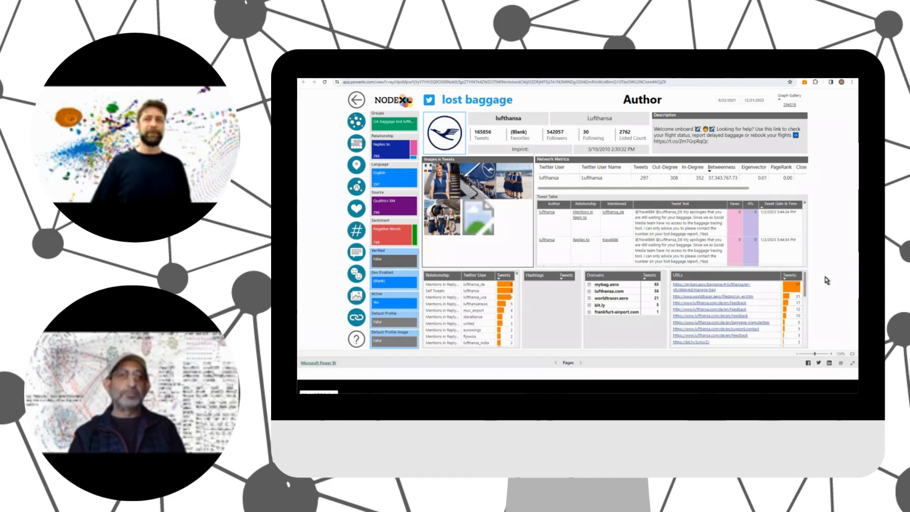
pyautogui.moveTo(816, 284)
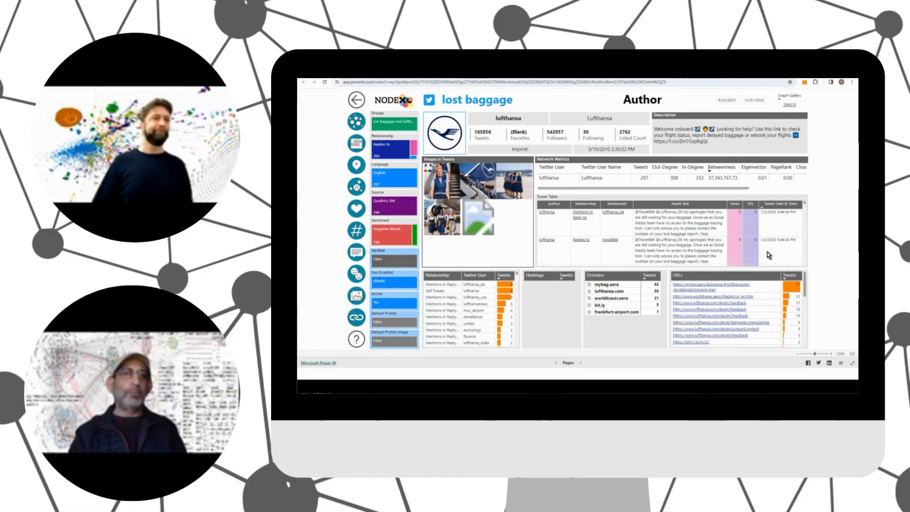
pyautogui.moveTo(324, 295)
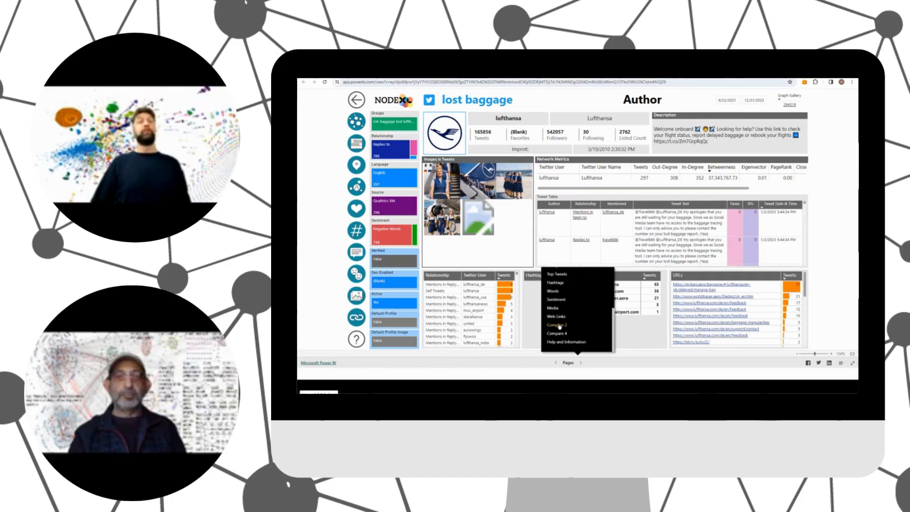
# Step: Switch to the Compare 2 page and select an airline on one side
pyautogui.click(555, 324)
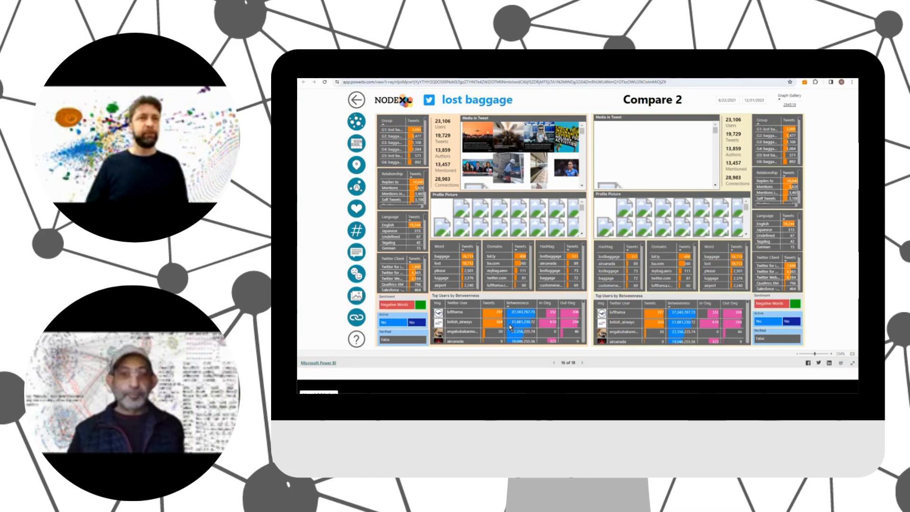
pyautogui.moveTo(471, 369)
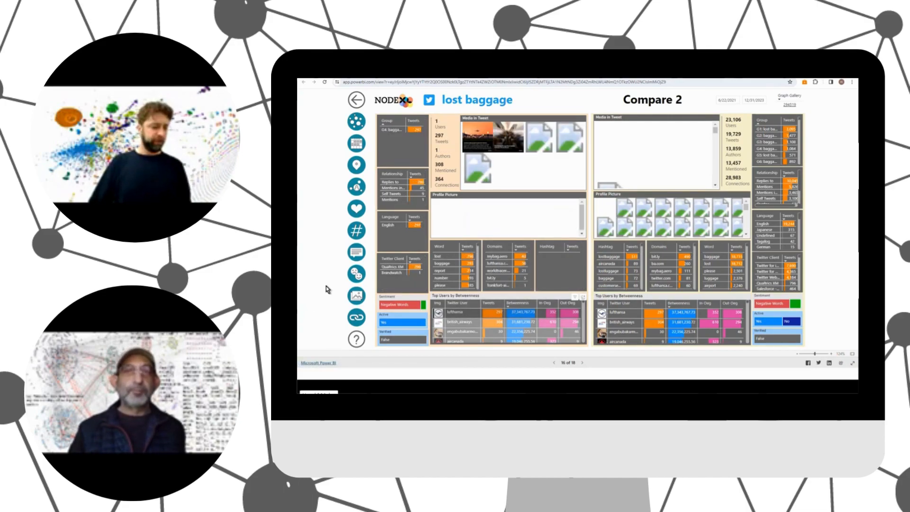
pyautogui.moveTo(853, 303)
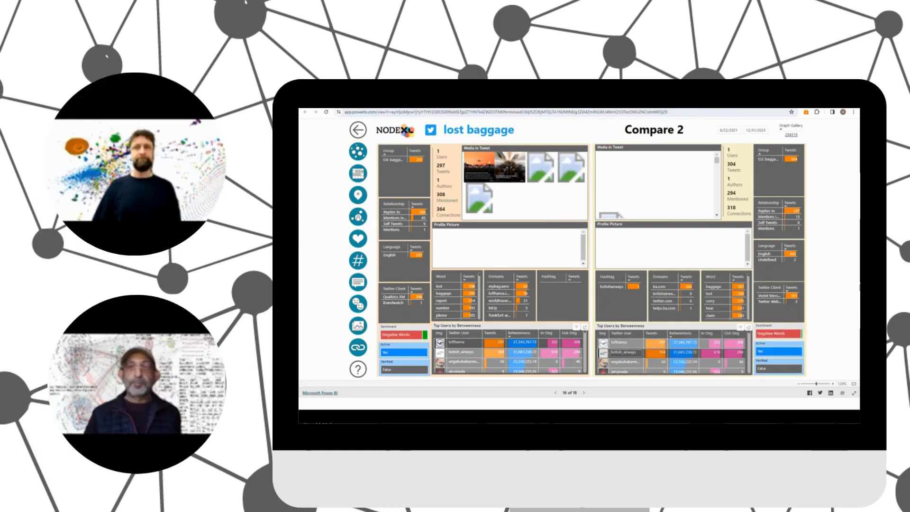
pyautogui.moveTo(857, 304)
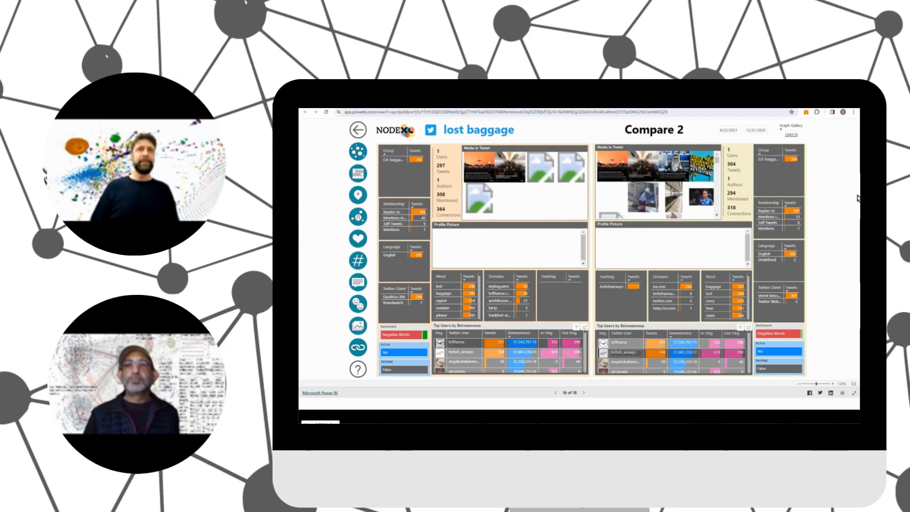
pyautogui.moveTo(720, 164)
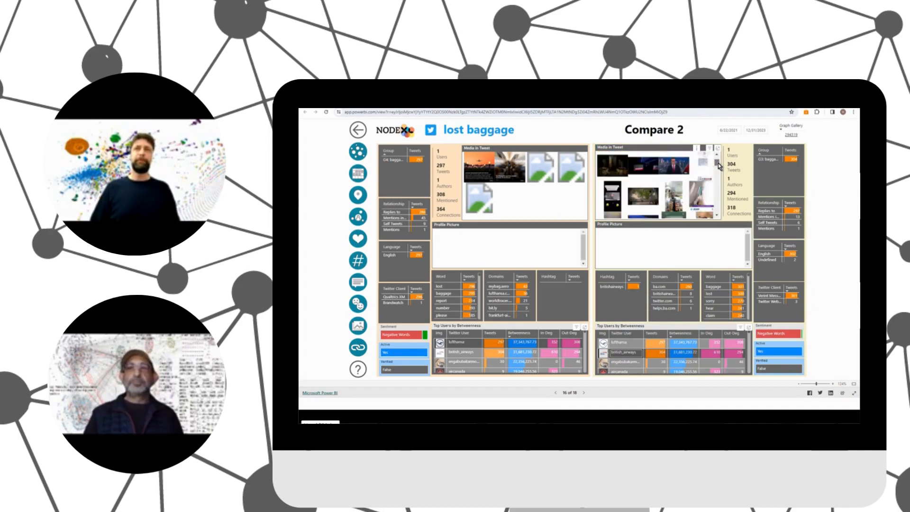
pyautogui.click(717, 171)
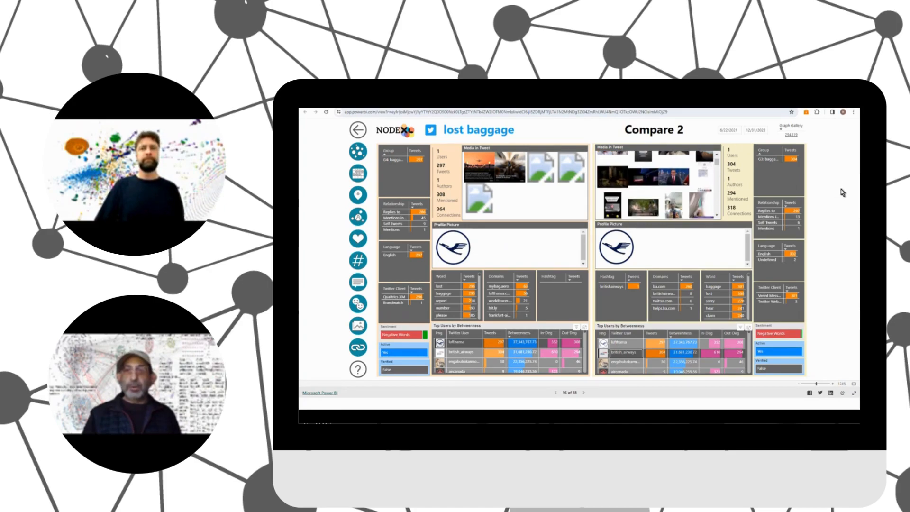
pyautogui.moveTo(851, 246)
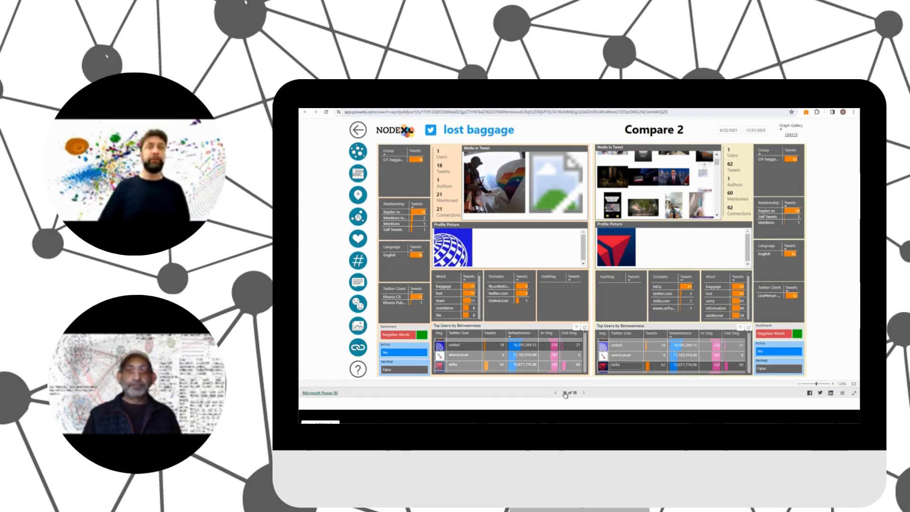
# Step: Switch the report to the Compare 4 page via the bottom Pages list
pyautogui.click(564, 395)
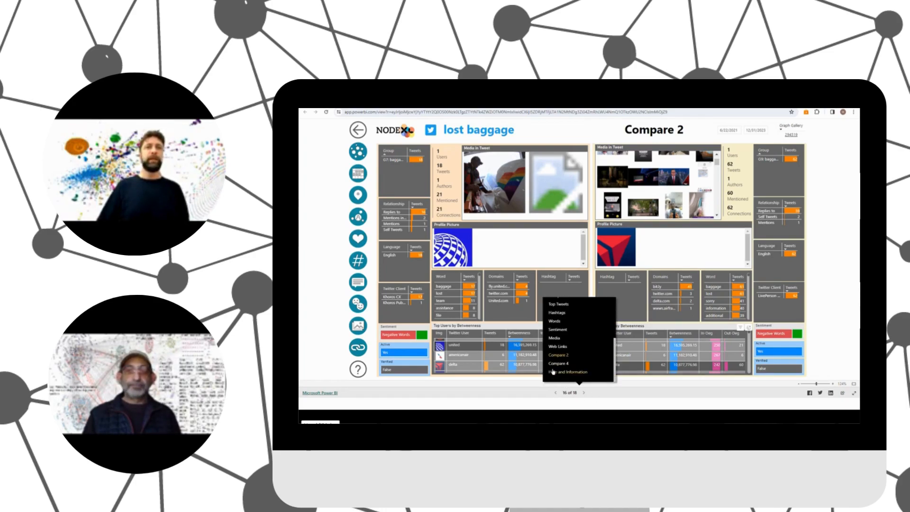
pyautogui.click(560, 362)
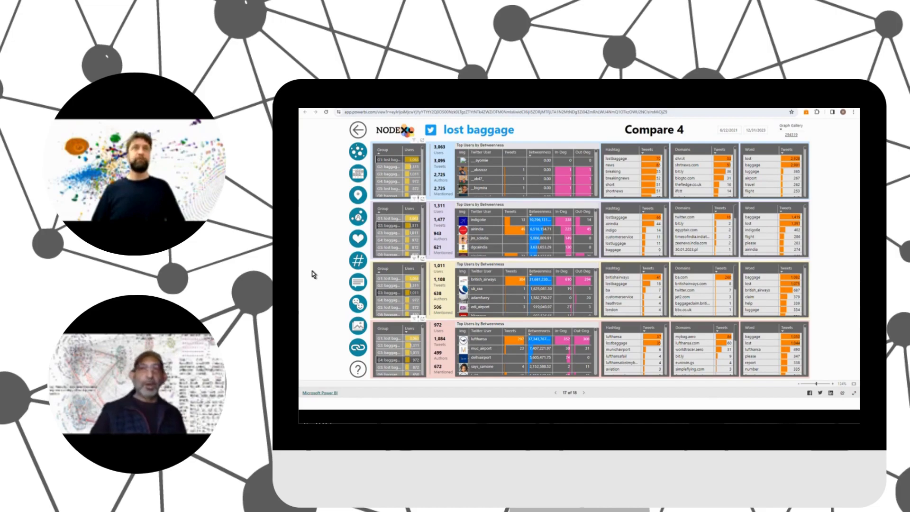
pyautogui.moveTo(310, 275)
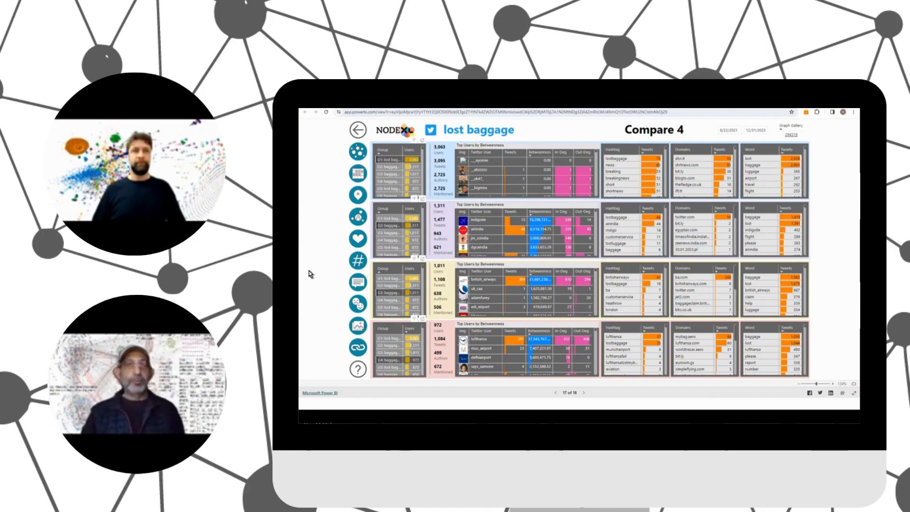